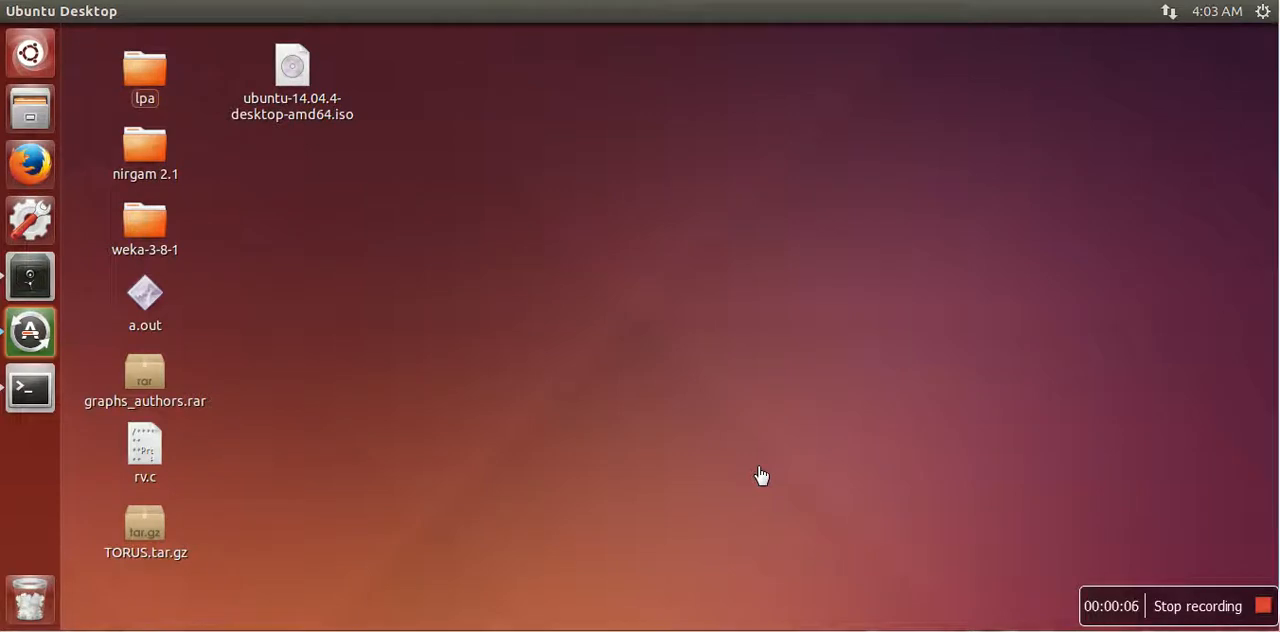
pyautogui.moveTo(30, 50)
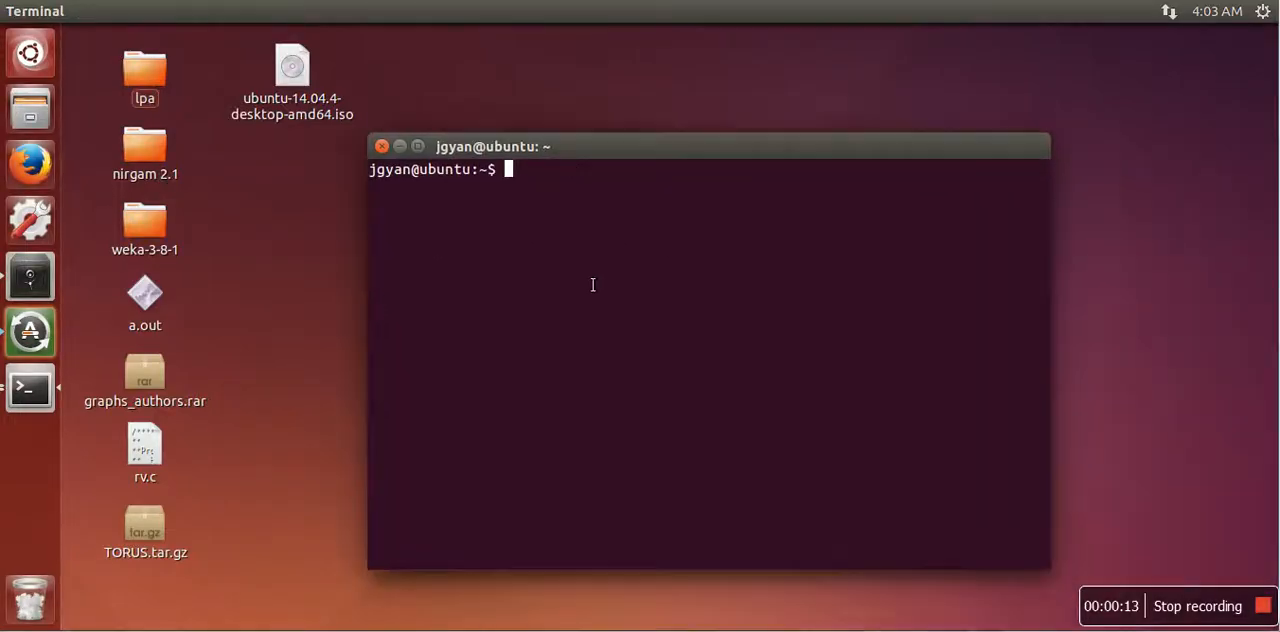
# Run 'sudo apt-get install cryptkeeper' in Terminal and supply the sudo password.
pyautogui.write('sudo apt')
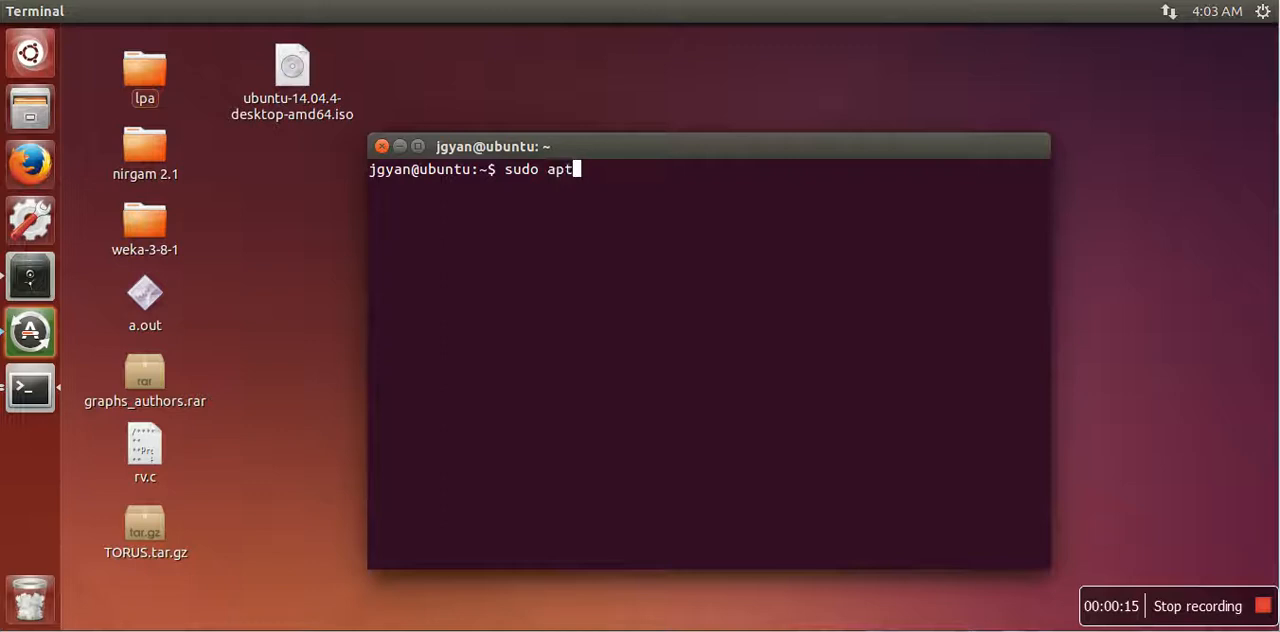
pyautogui.write('-get install cr')
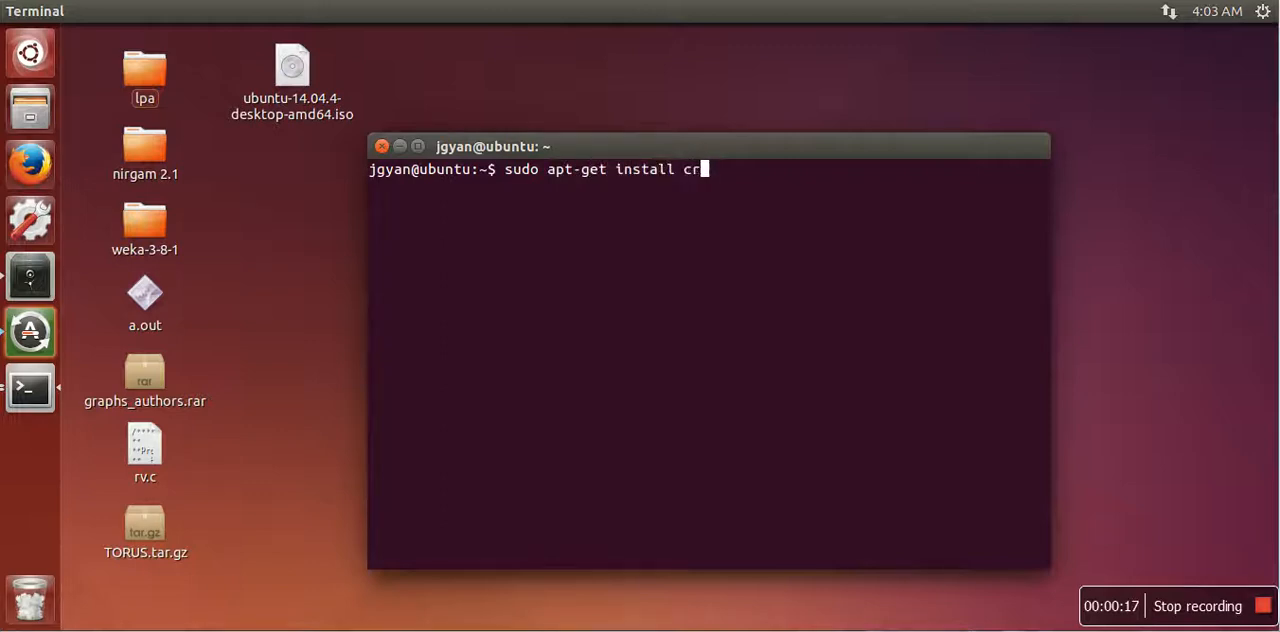
pyautogui.write('yptkee')
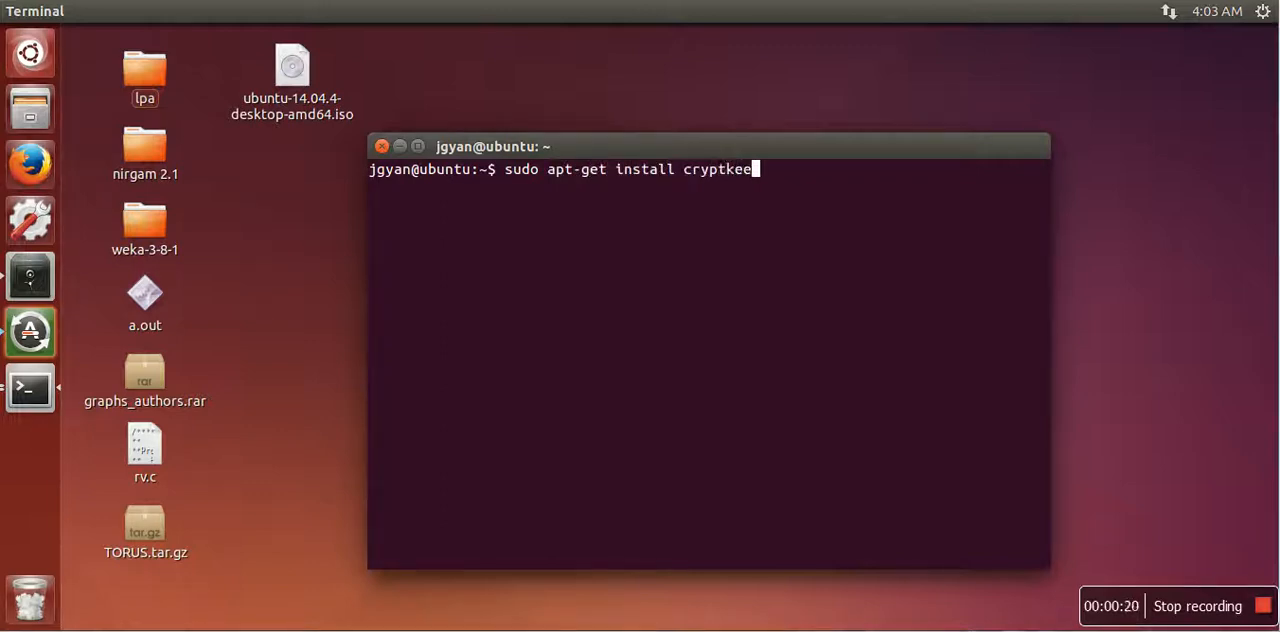
pyautogui.press('Return')
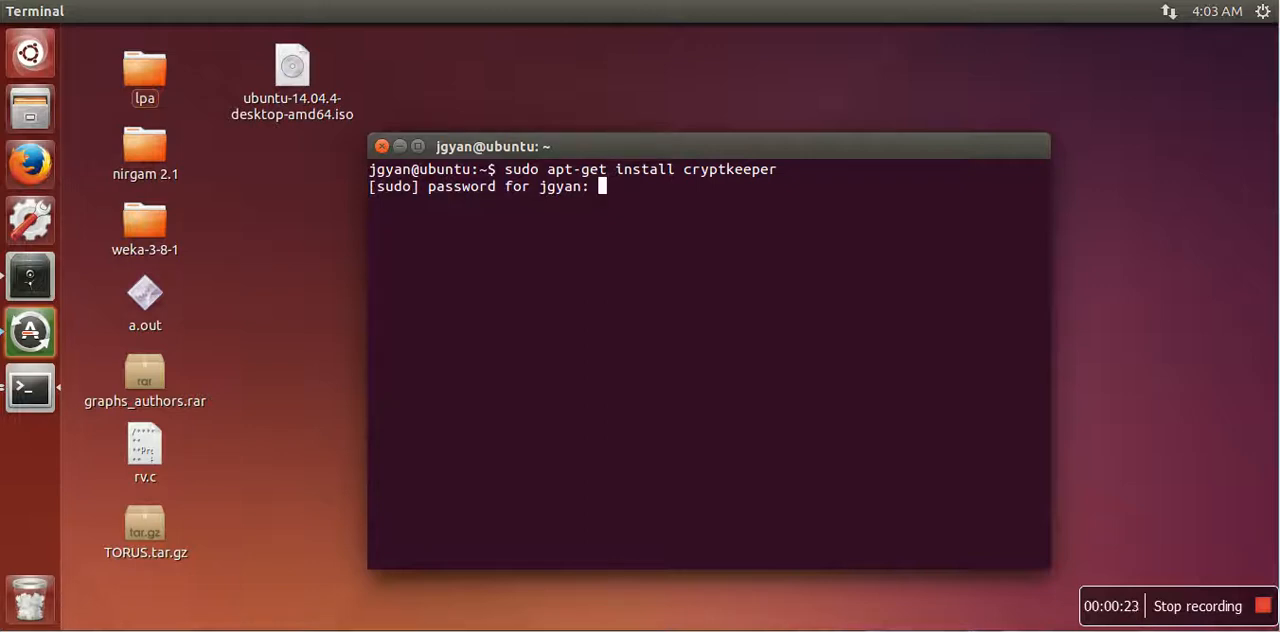
pyautogui.press('Return')
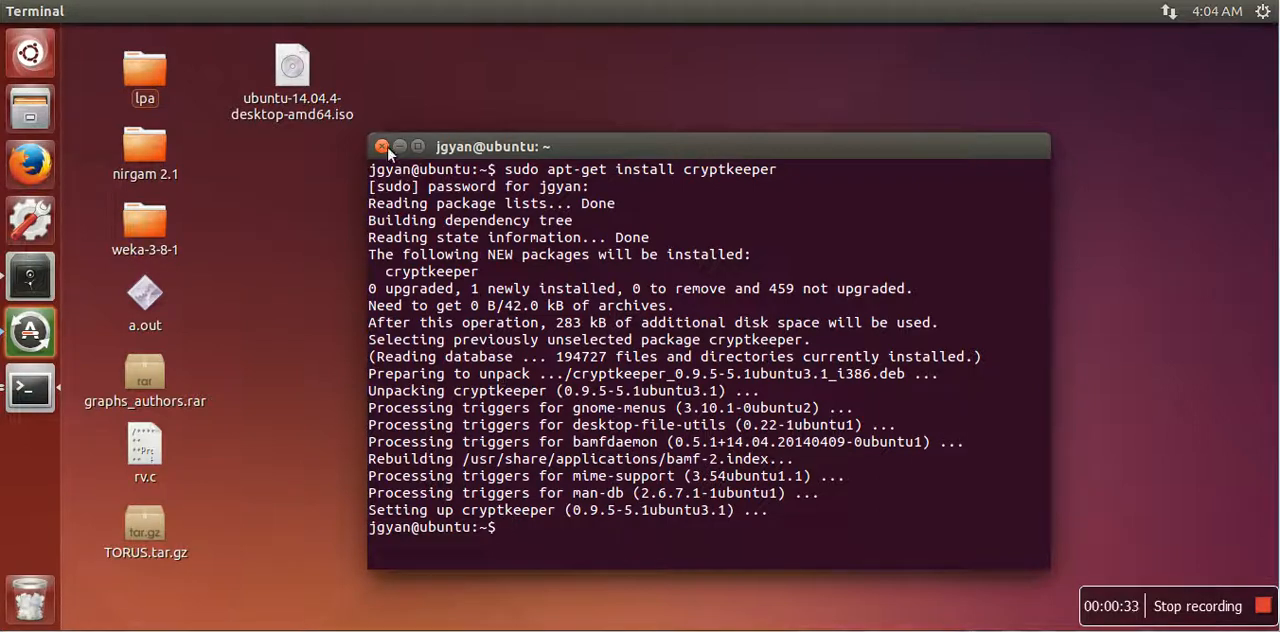
# Search 'cry' in the Unity Dash and launch Cryptkeeper.
pyautogui.click(382, 148)
pyautogui.write('c')
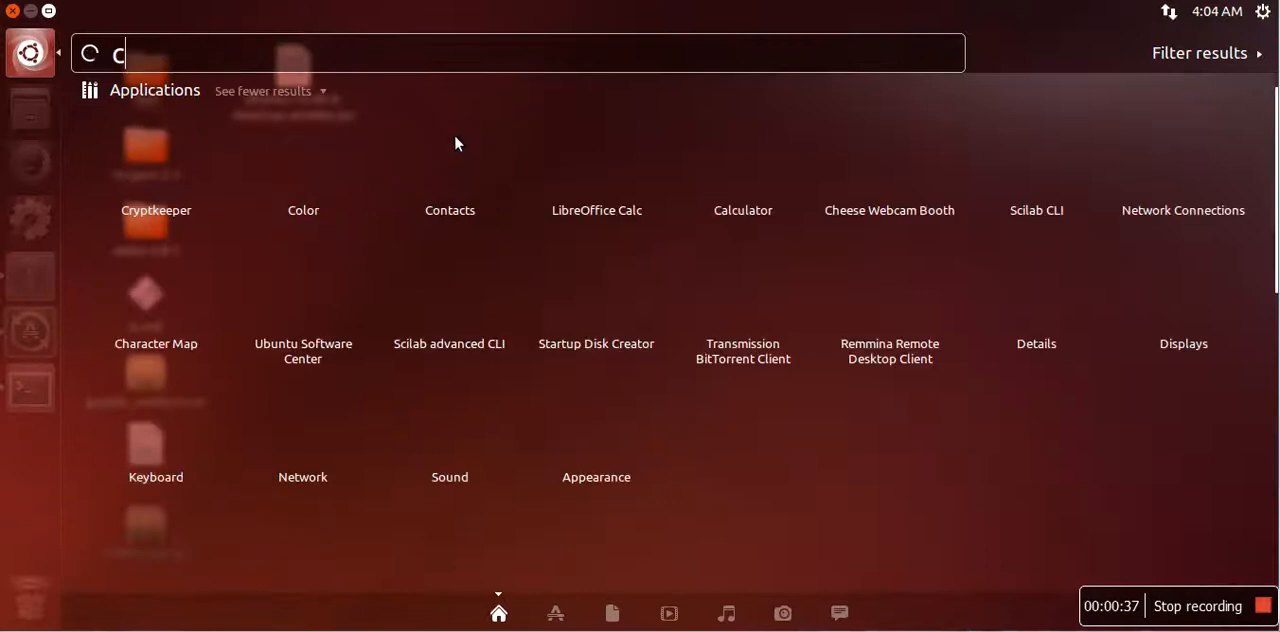
pyautogui.write('ry')
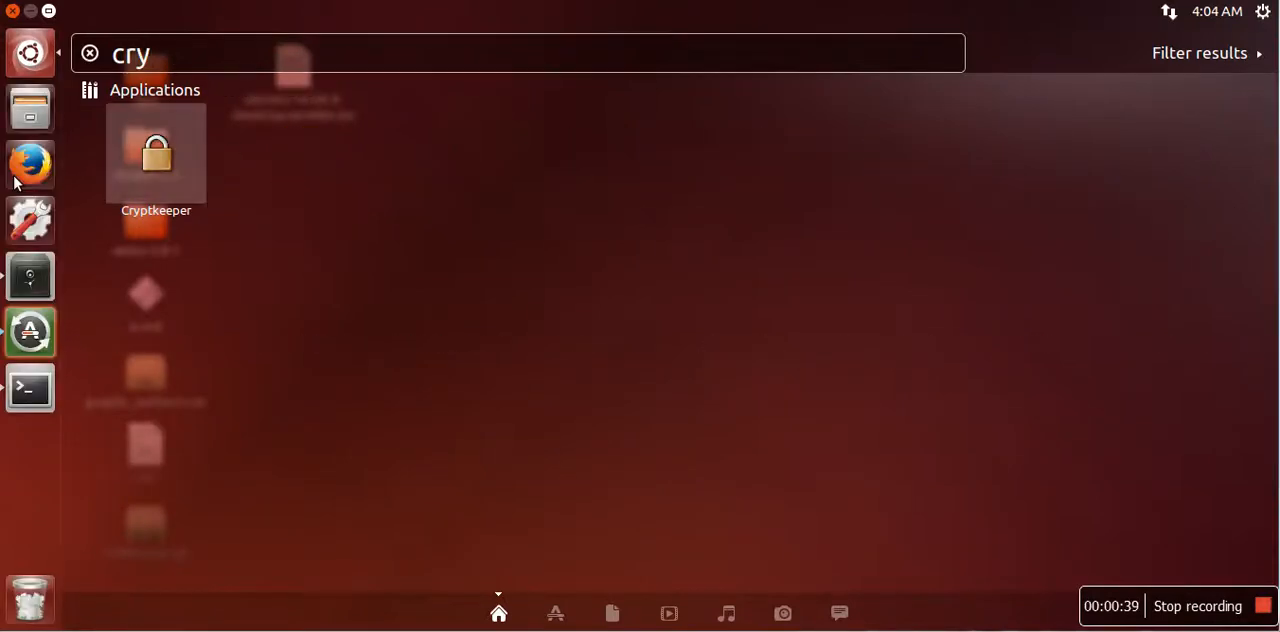
pyautogui.press('Escape')
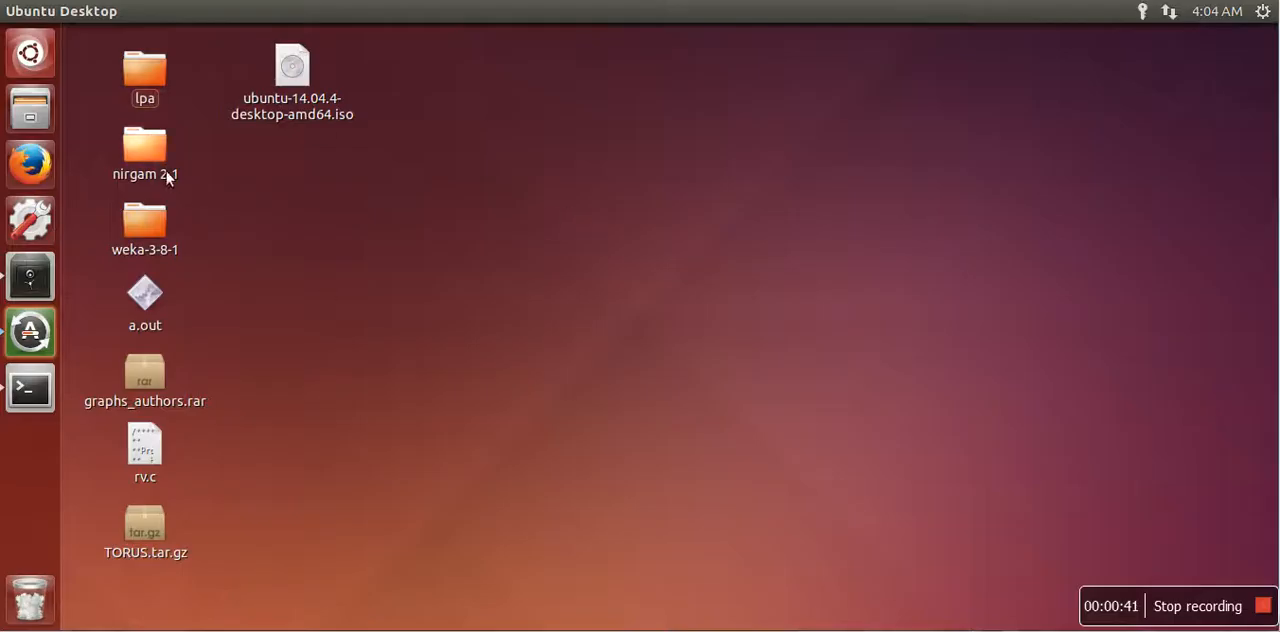
pyautogui.moveTo(380, 300)
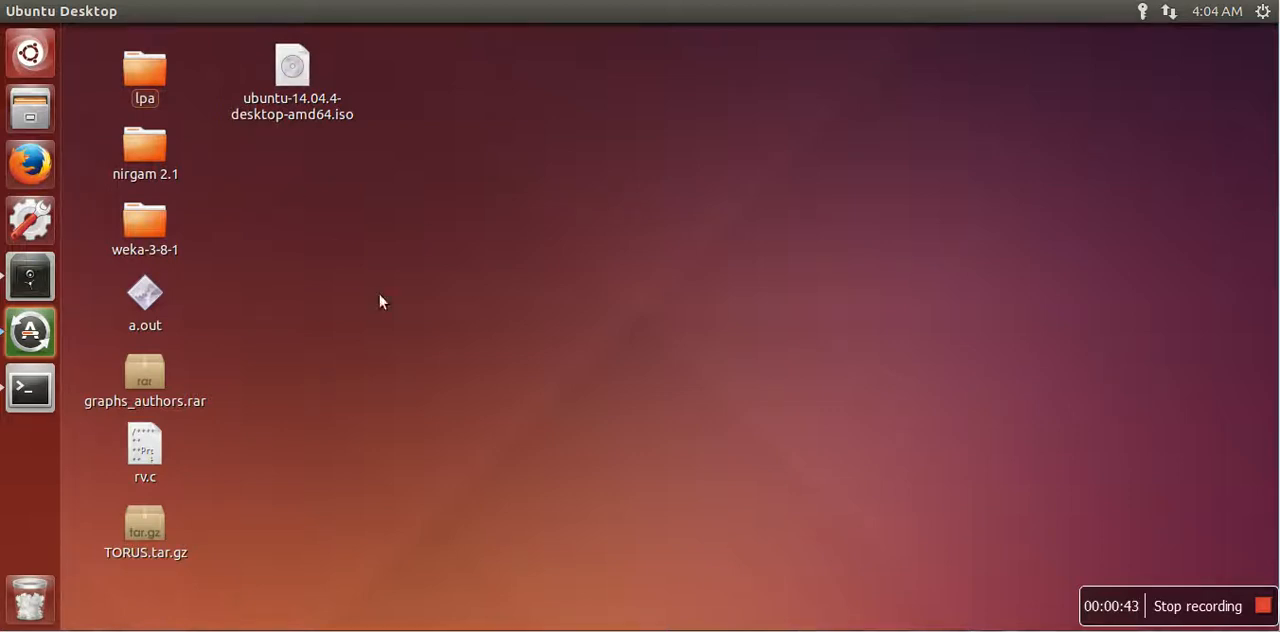
pyautogui.moveTo(1150, 28)
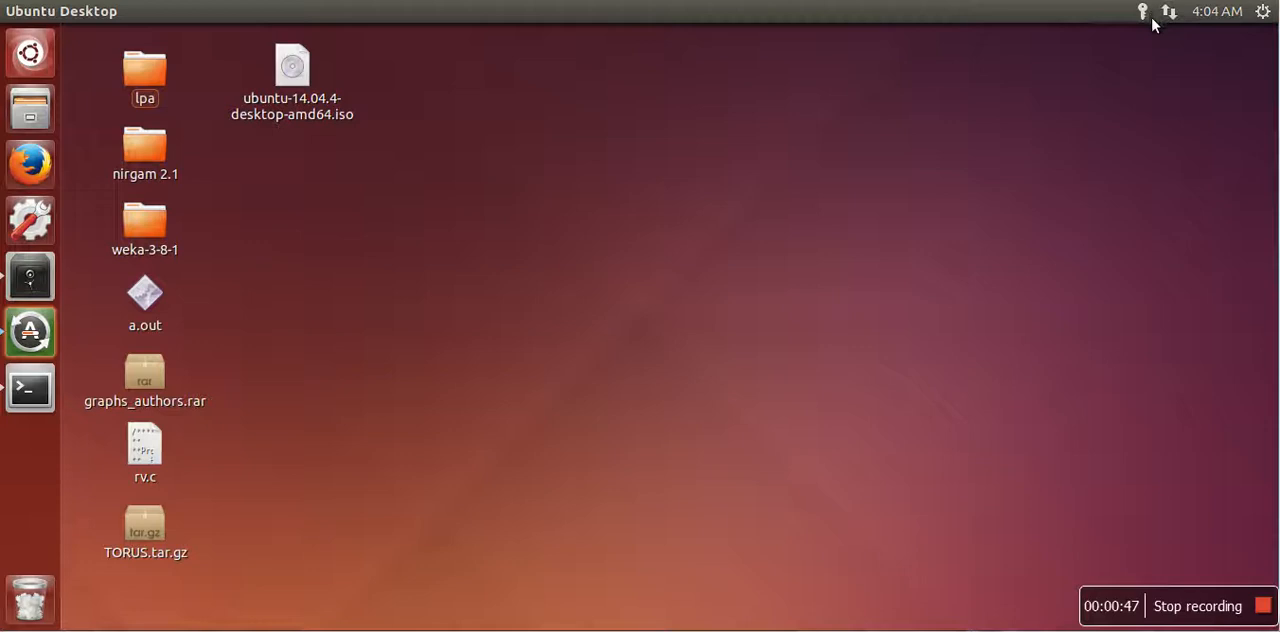
pyautogui.moveTo(520, 136)
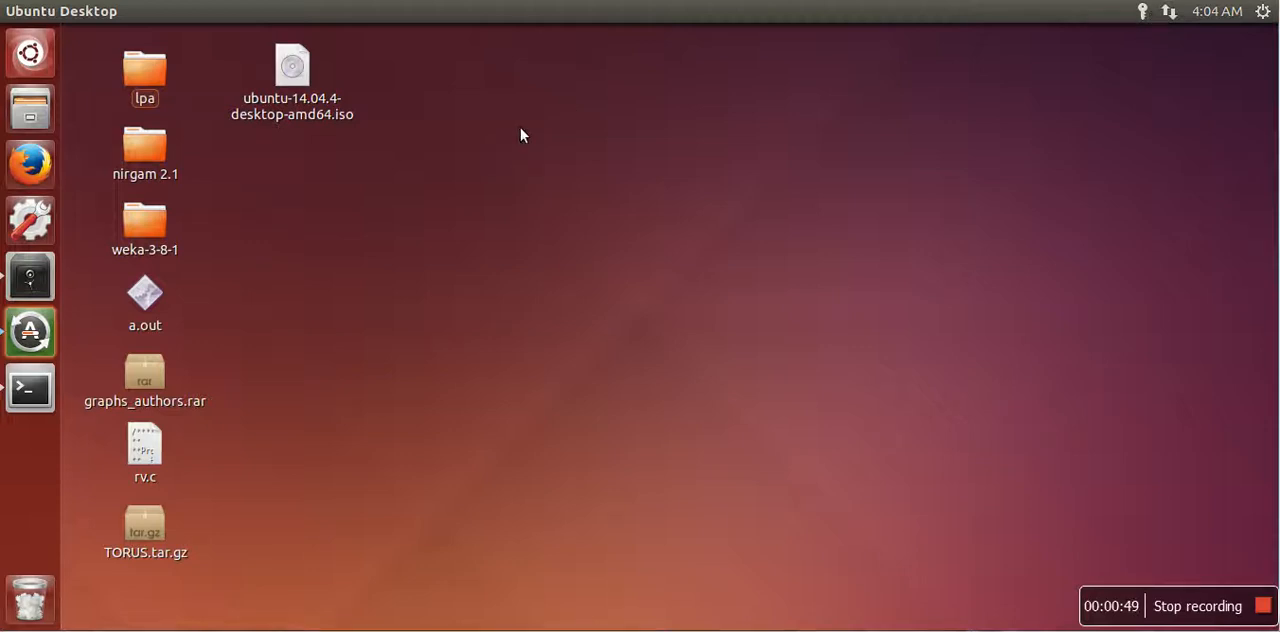
pyautogui.moveTo(738, 76)
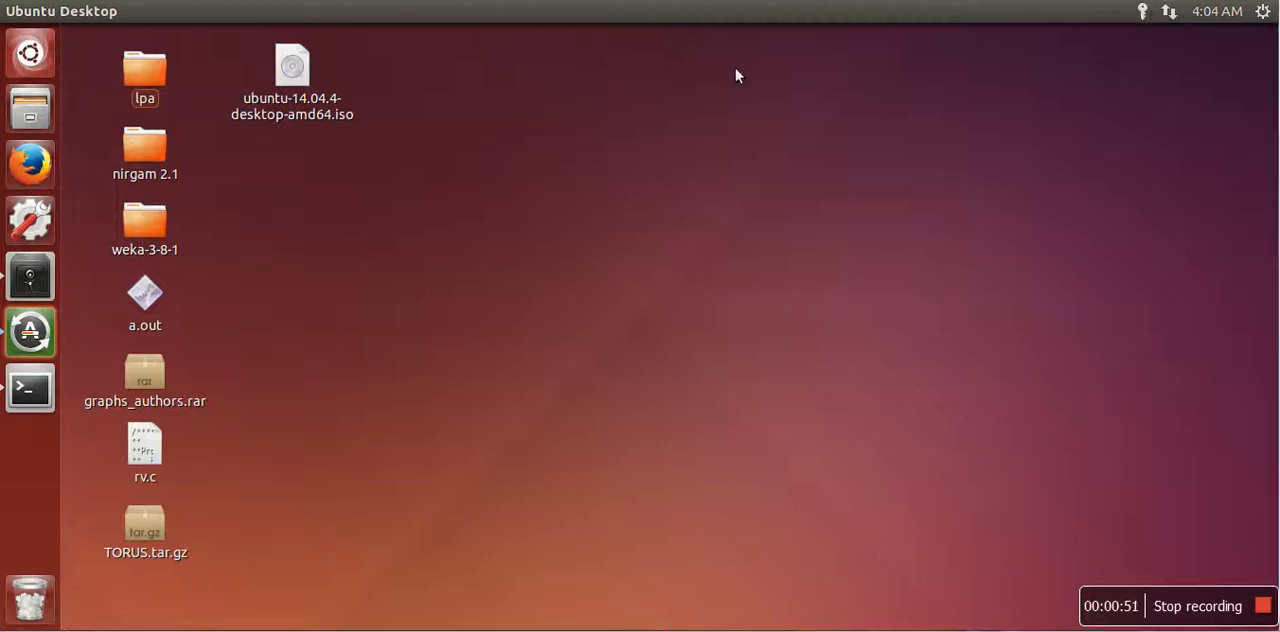
# Start a new encrypted folder named 'demo' saved on the Desktop from the Cryptkeeper tray menu.
pyautogui.click(1144, 12)
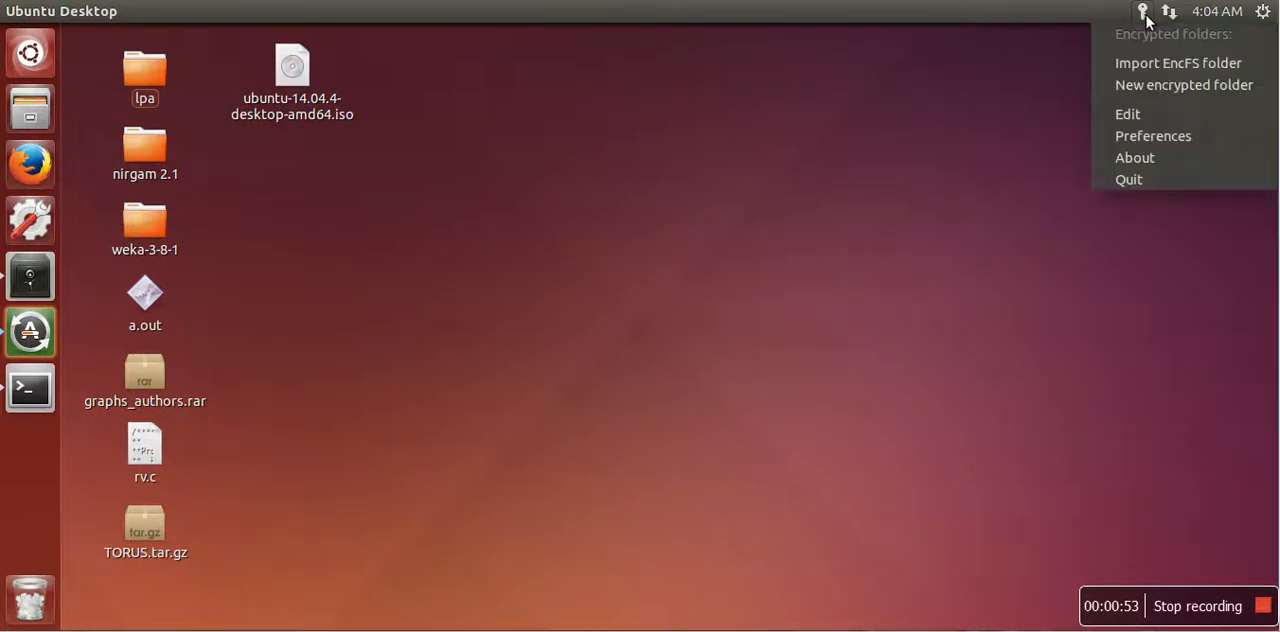
pyautogui.moveTo(1184, 84)
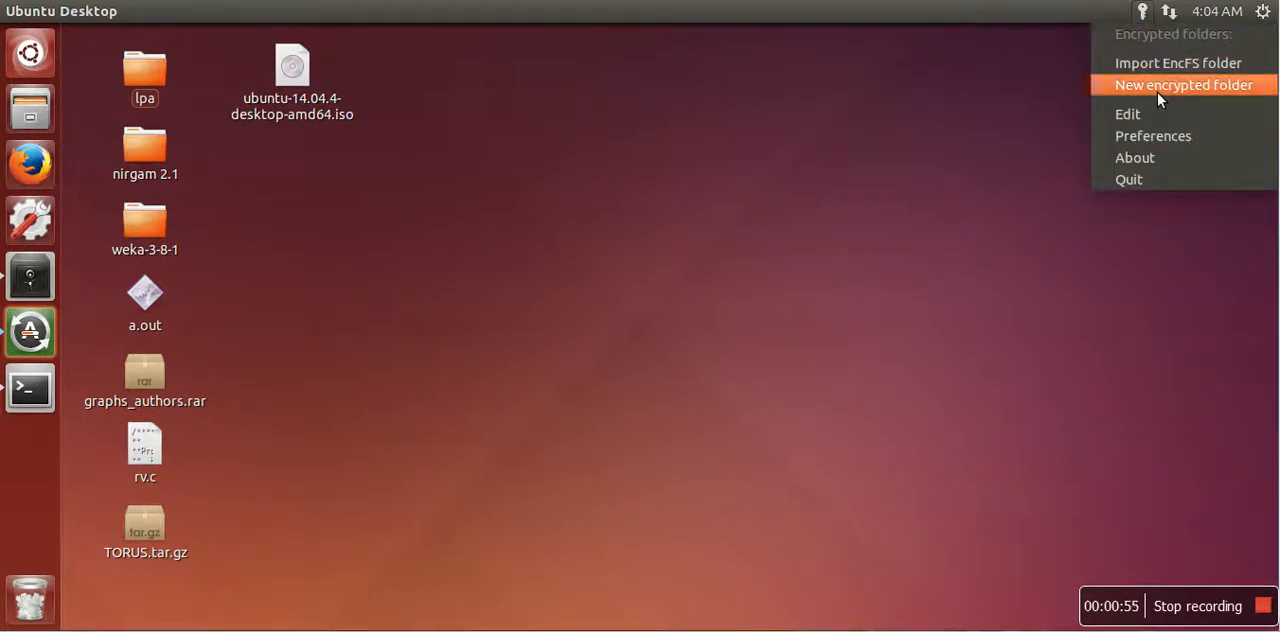
pyautogui.click(1184, 84)
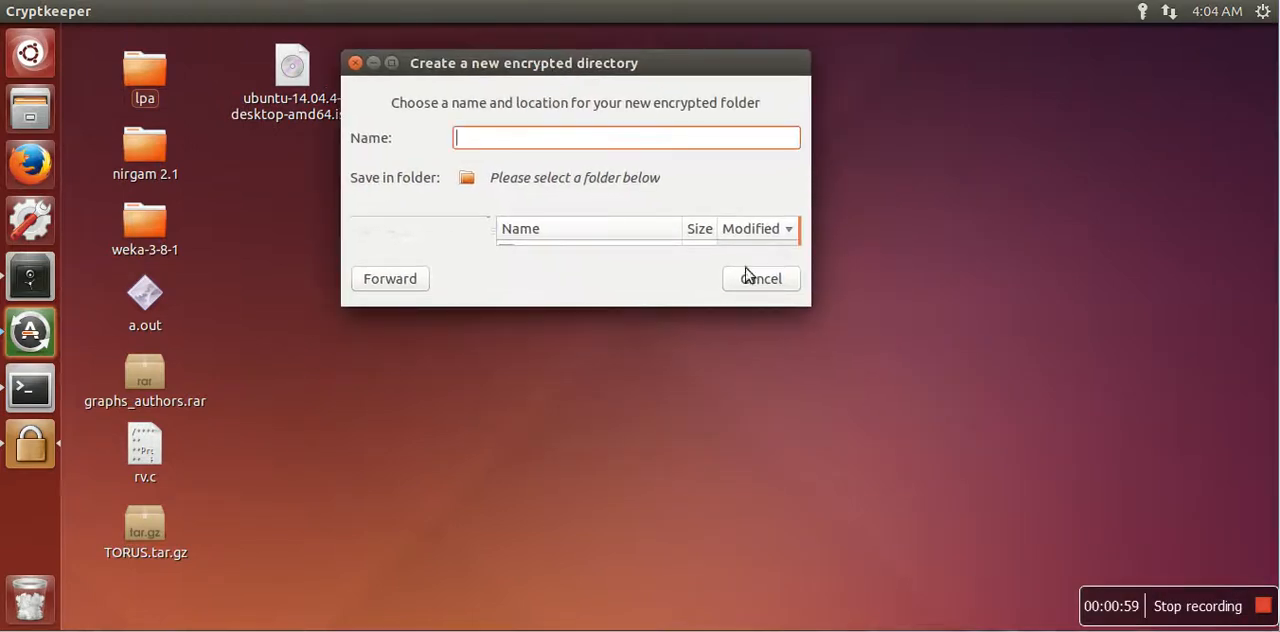
pyautogui.moveTo(822, 316)
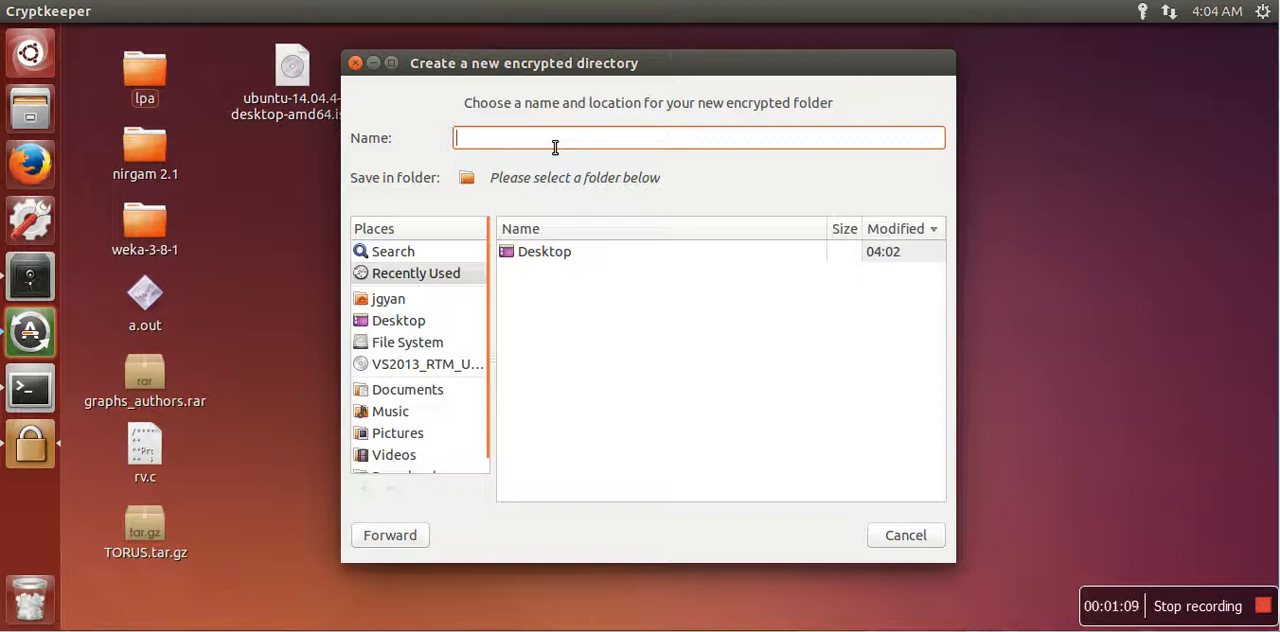
pyautogui.write('demo')
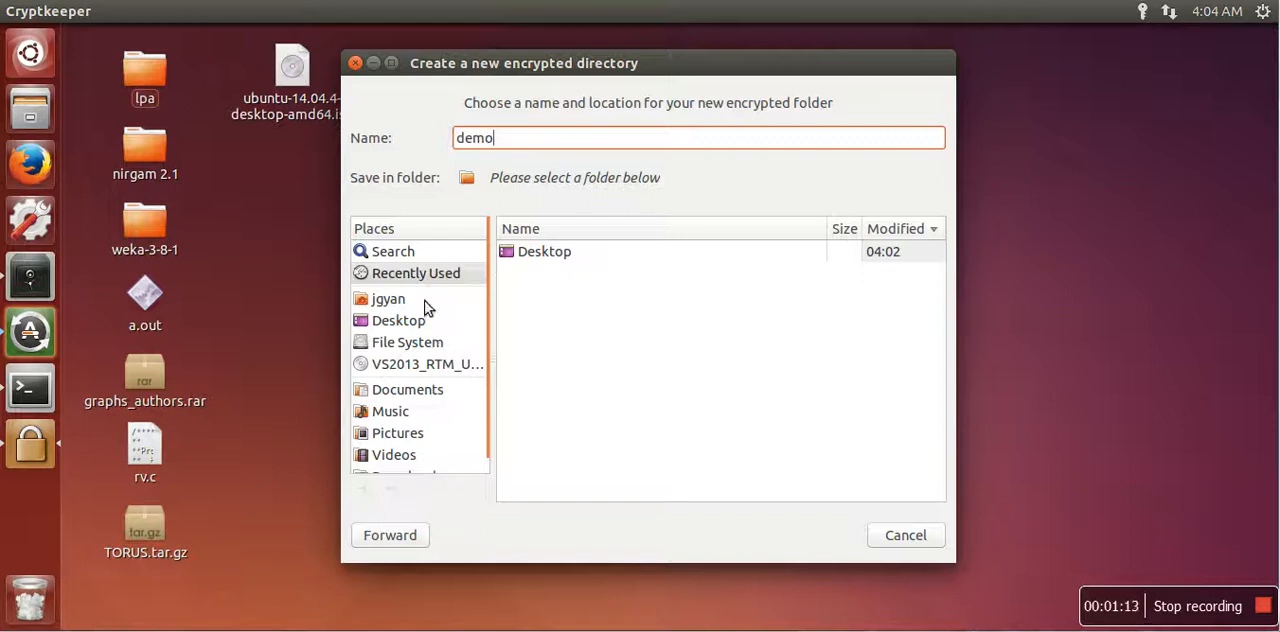
pyautogui.moveTo(408, 336)
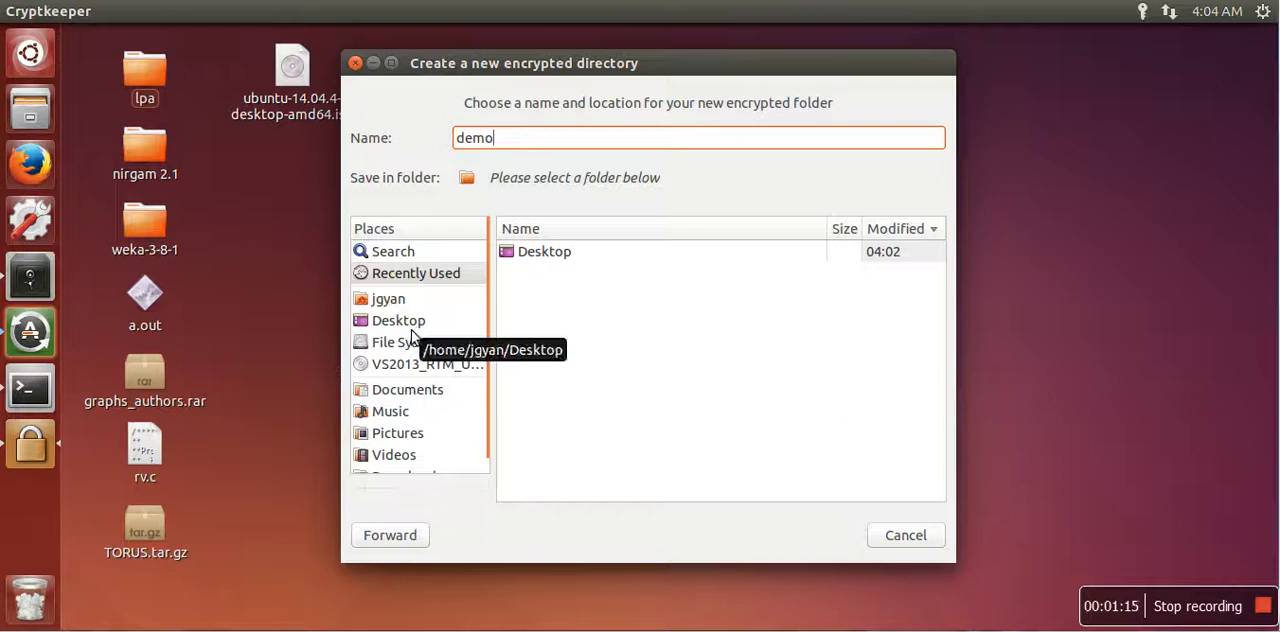
pyautogui.click(398, 320)
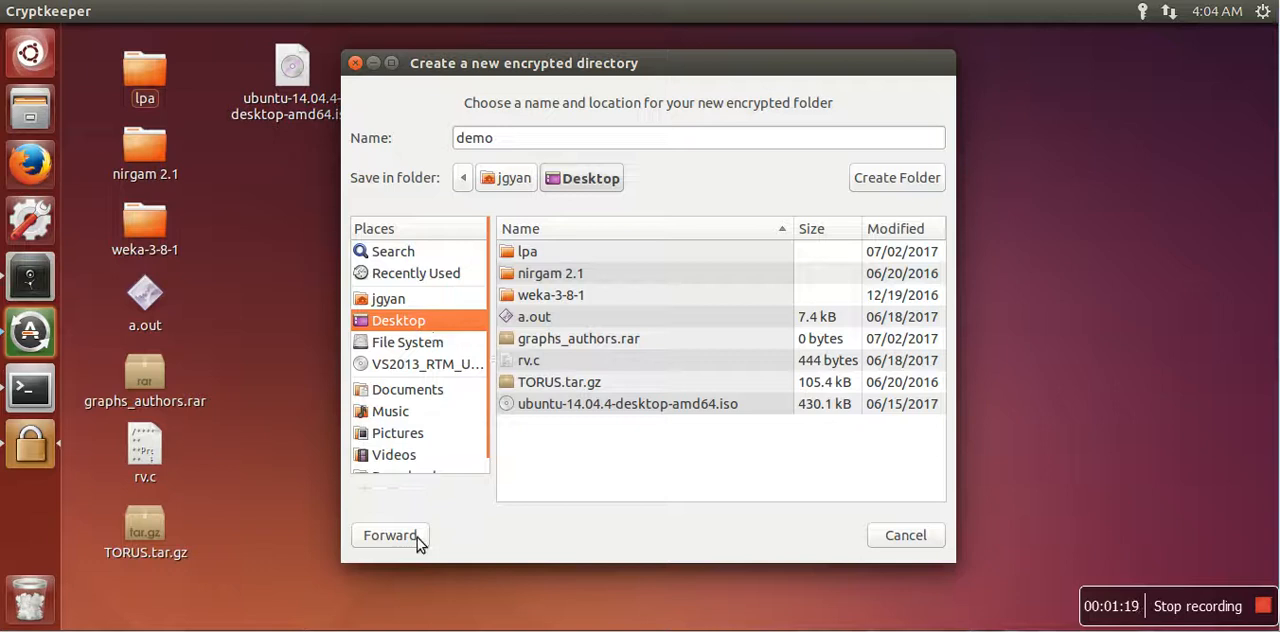
pyautogui.click(388, 536)
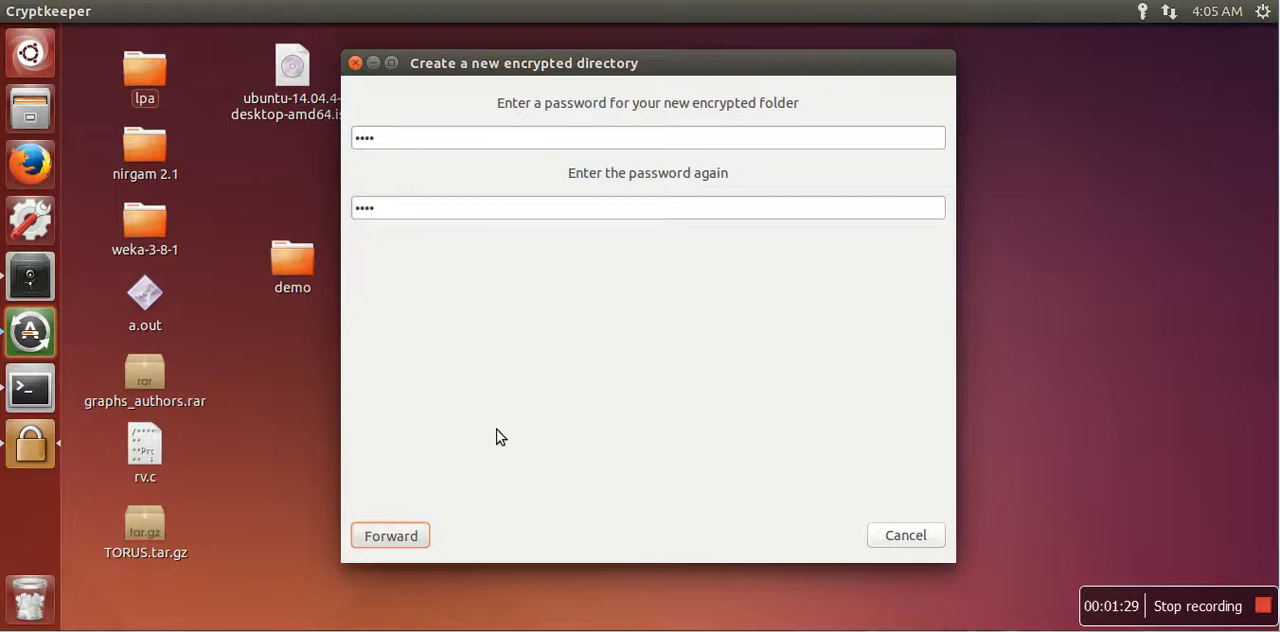
pyautogui.moveTo(576, 388)
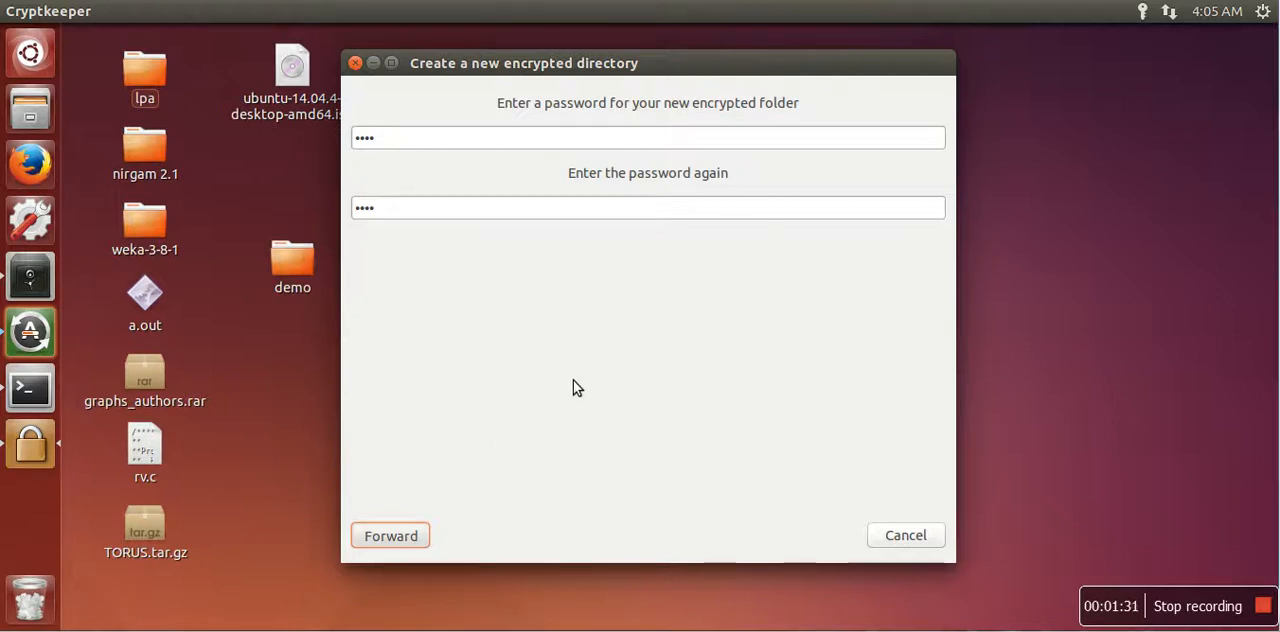
# Confirm the password and acknowledge creation so 'demo' opens mounted and empty in Files.
pyautogui.click(390, 536)
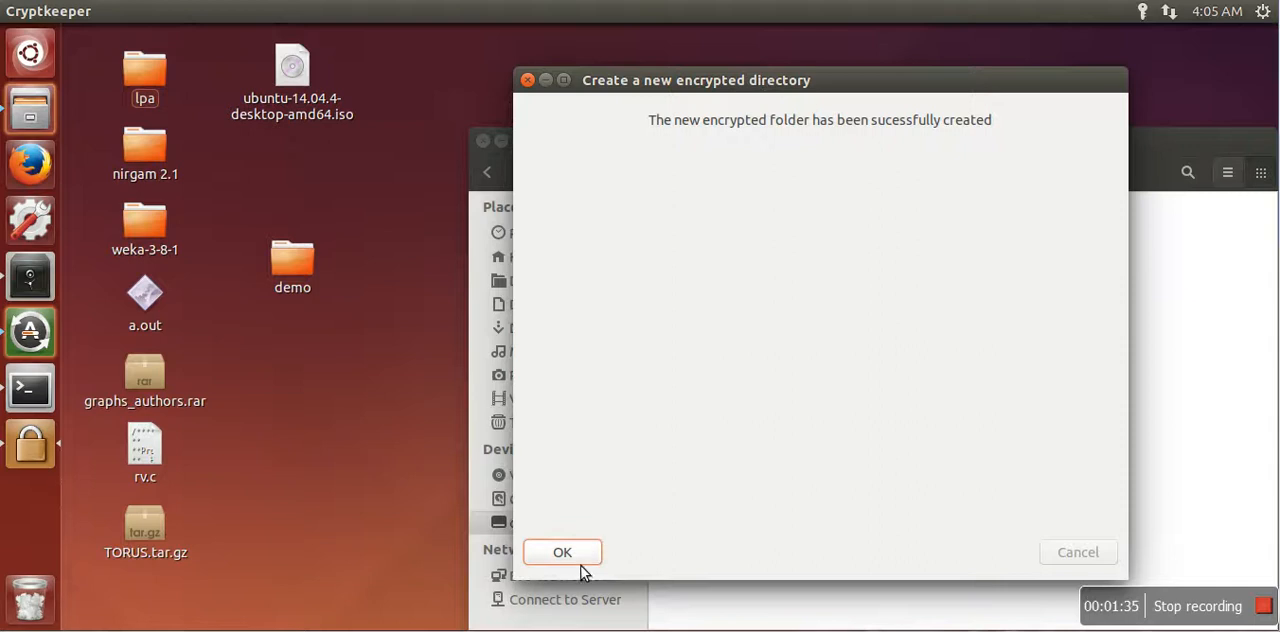
pyautogui.click(562, 552)
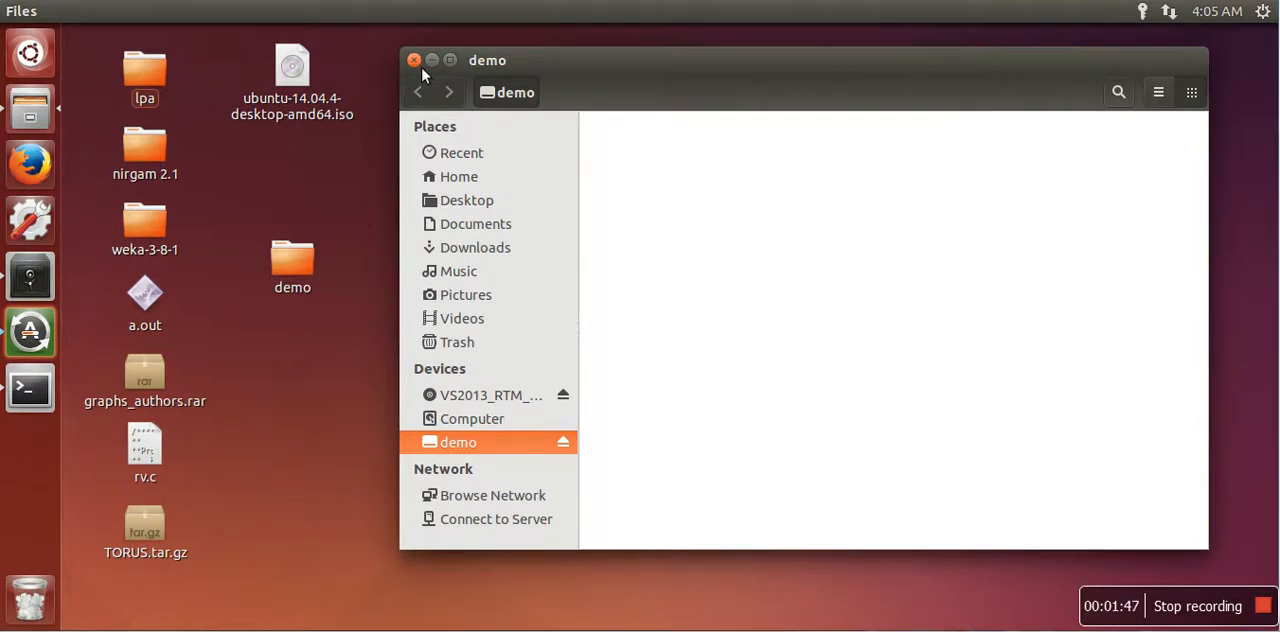
# Close the demo Files window and check the Cryptkeeper tray's encrypted folders list.
pyautogui.click(414, 60)
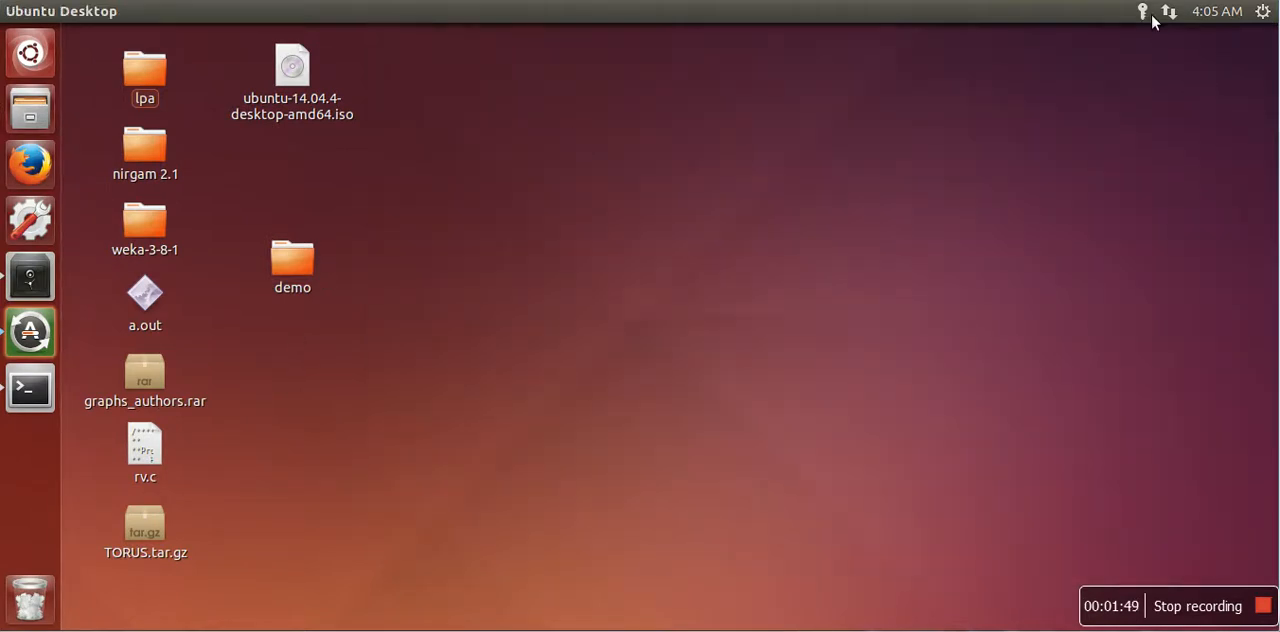
pyautogui.click(1142, 12)
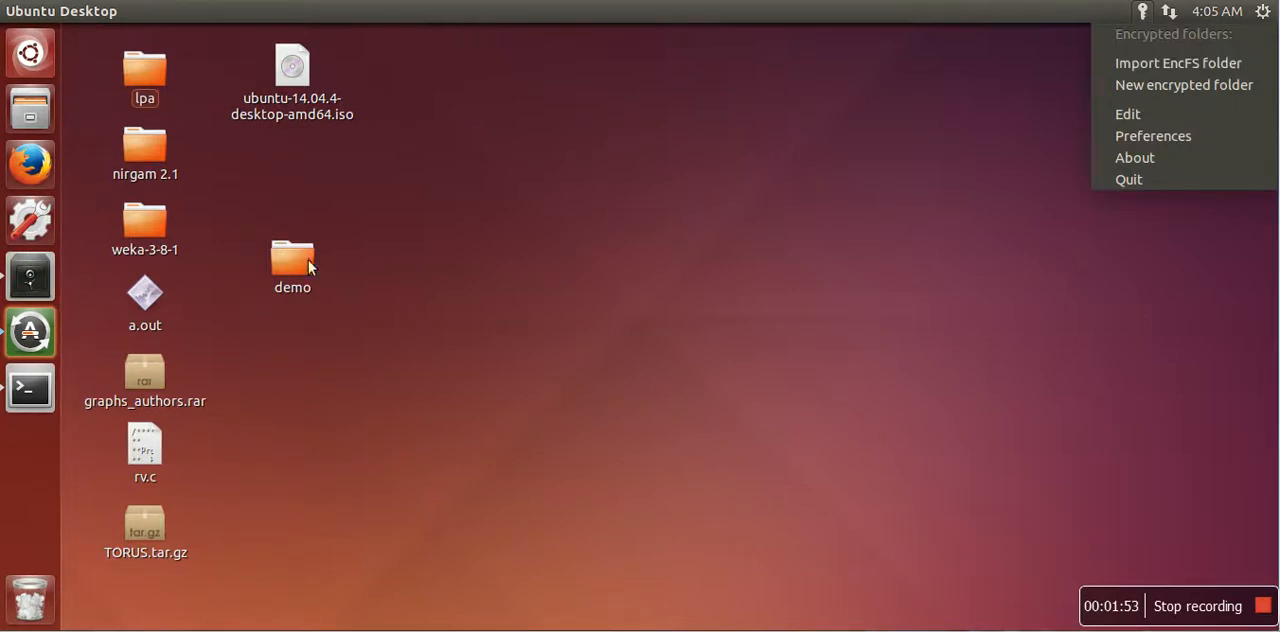
pyautogui.moveTo(306, 308)
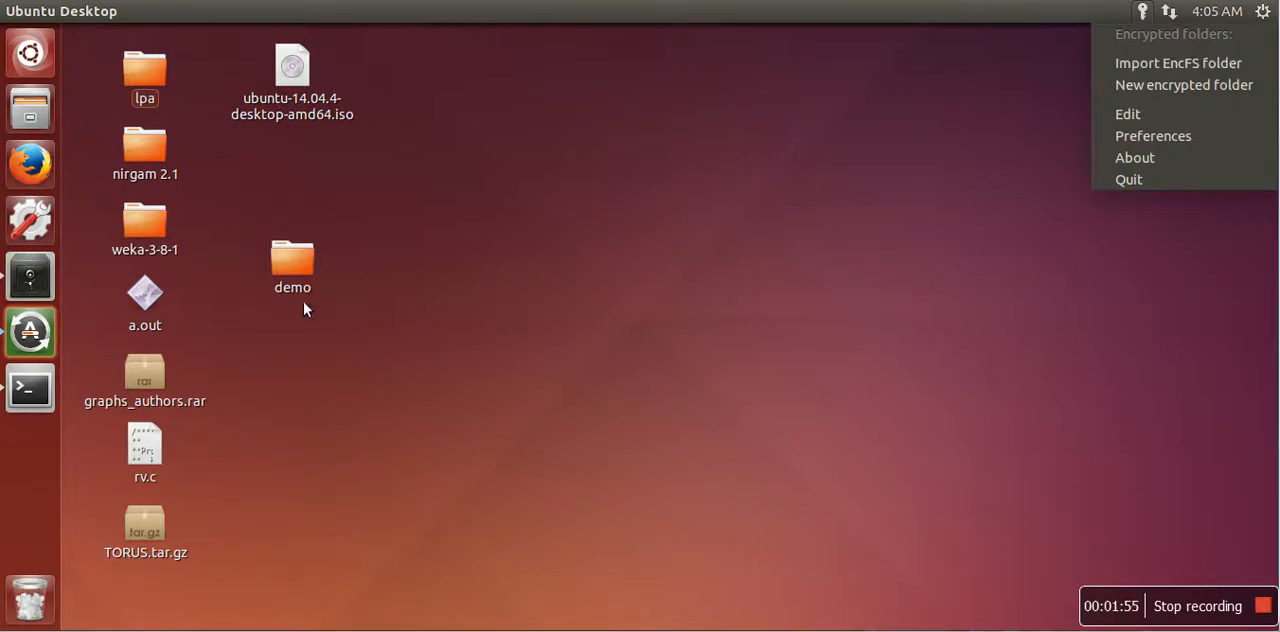
pyautogui.moveTo(1148, 52)
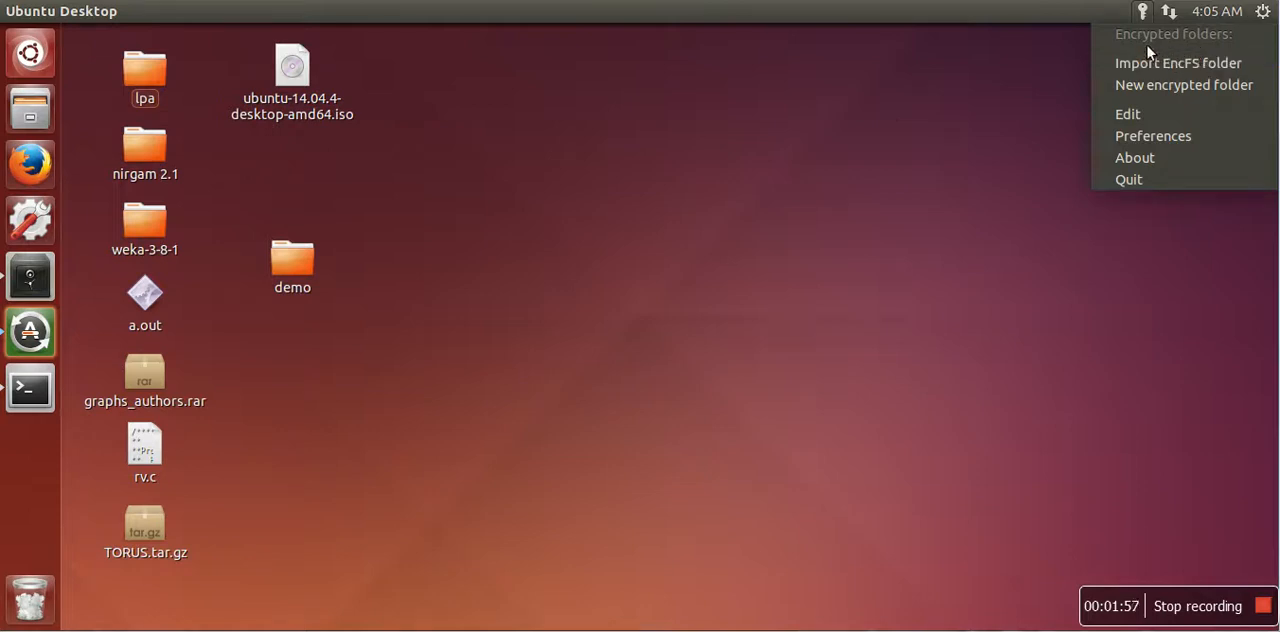
pyautogui.moveTo(1218, 54)
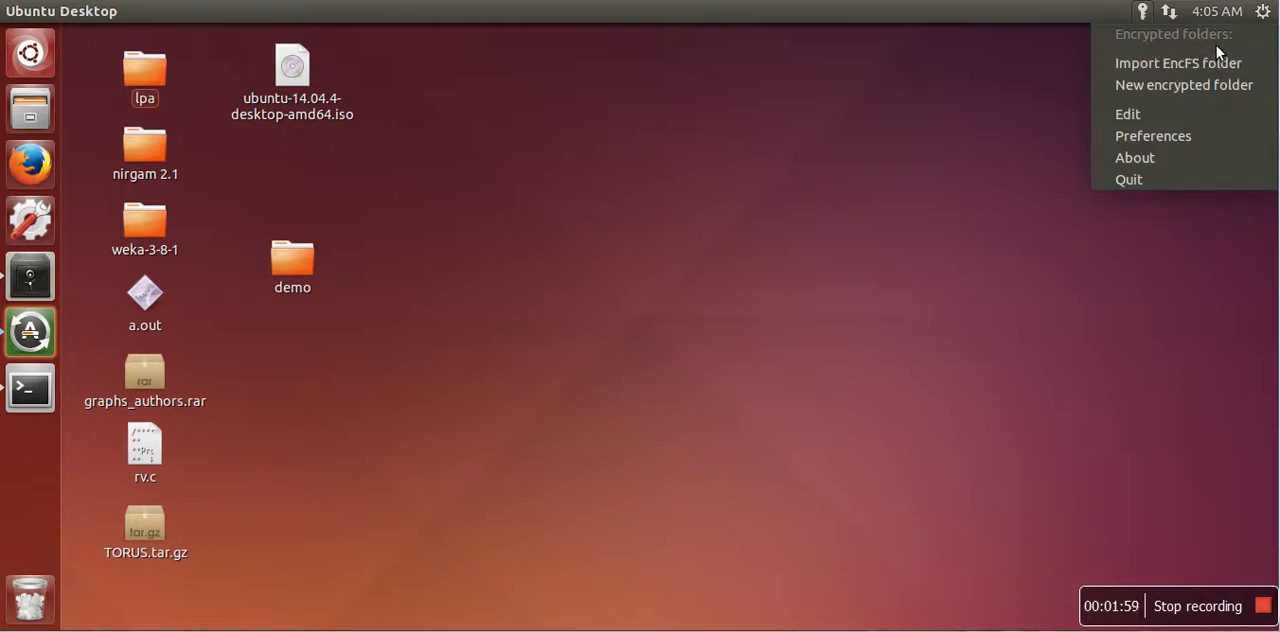
pyautogui.click(462, 184)
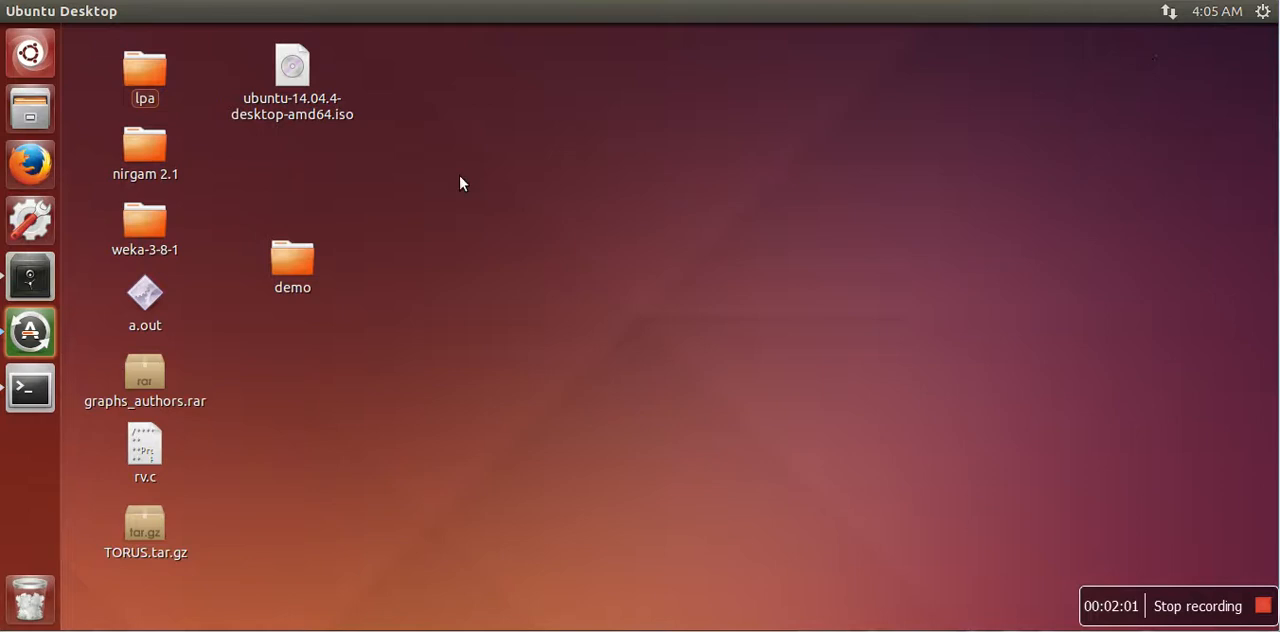
# Relaunch Cryptkeeper via a Dash search for 'cry' and show its list with 'demo' mounted.
pyautogui.write('cry')
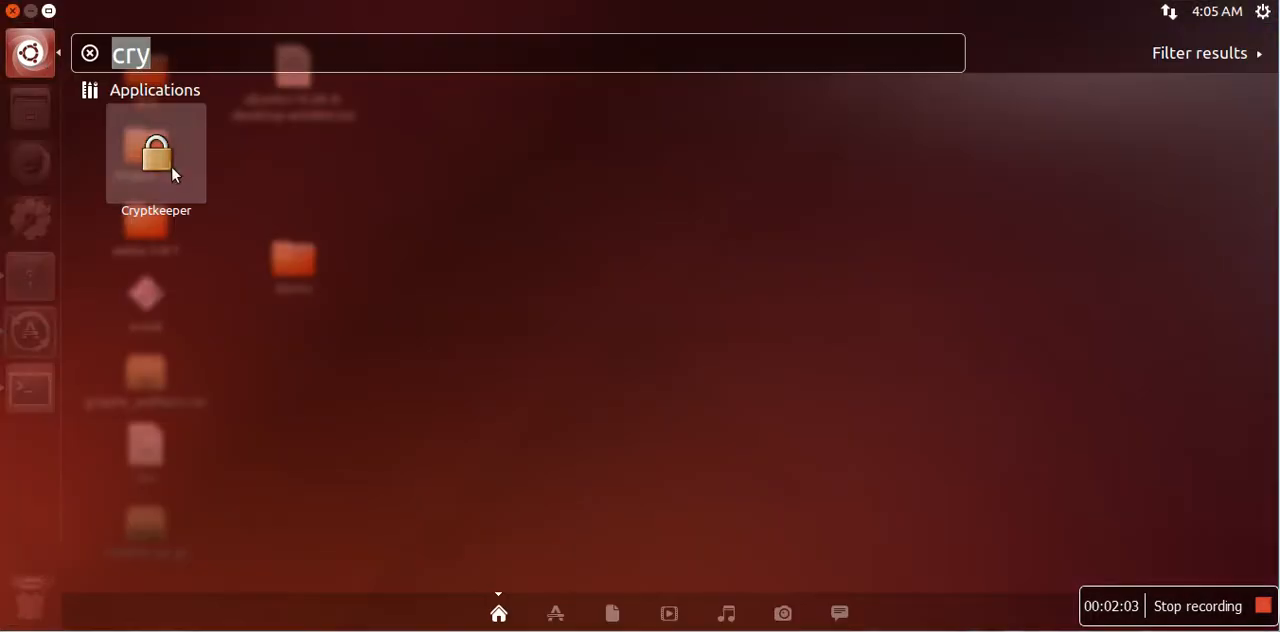
pyautogui.press('Escape')
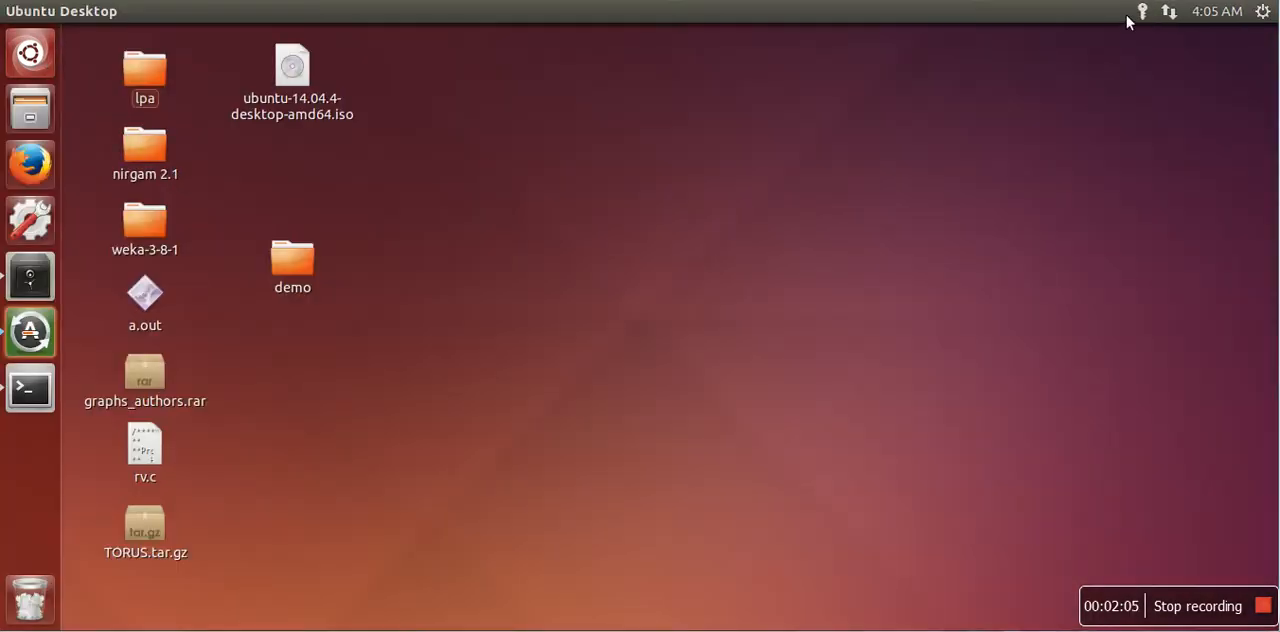
pyautogui.click(1142, 12)
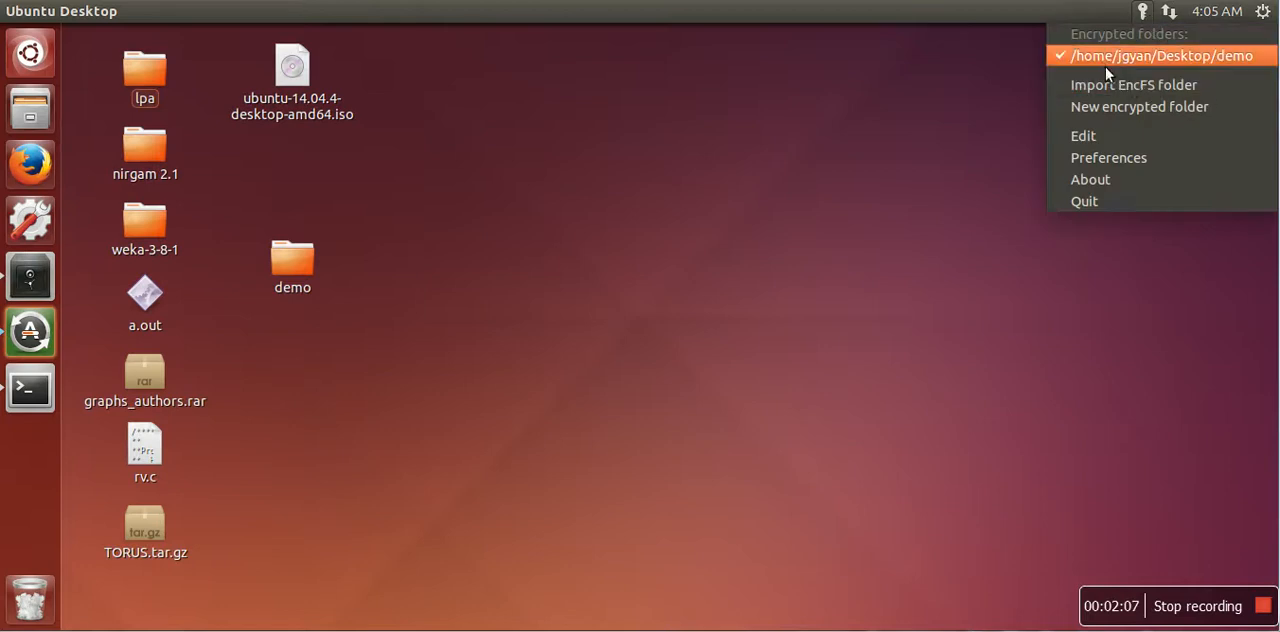
pyautogui.moveTo(1136, 84)
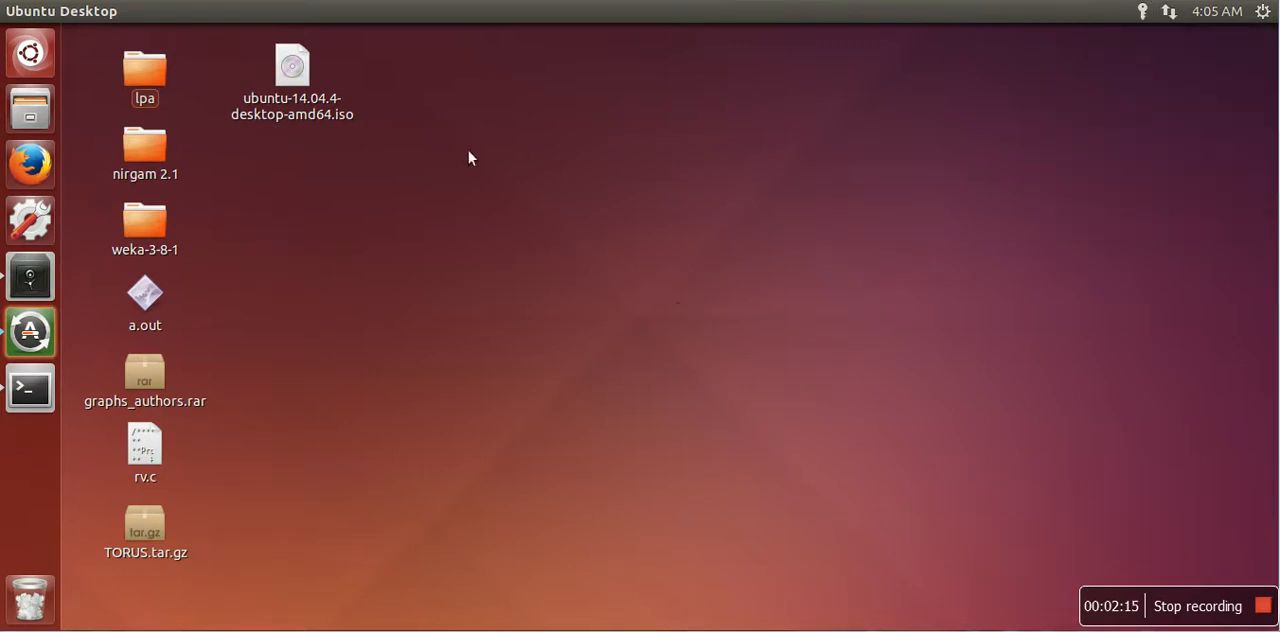
pyautogui.moveTo(316, 210)
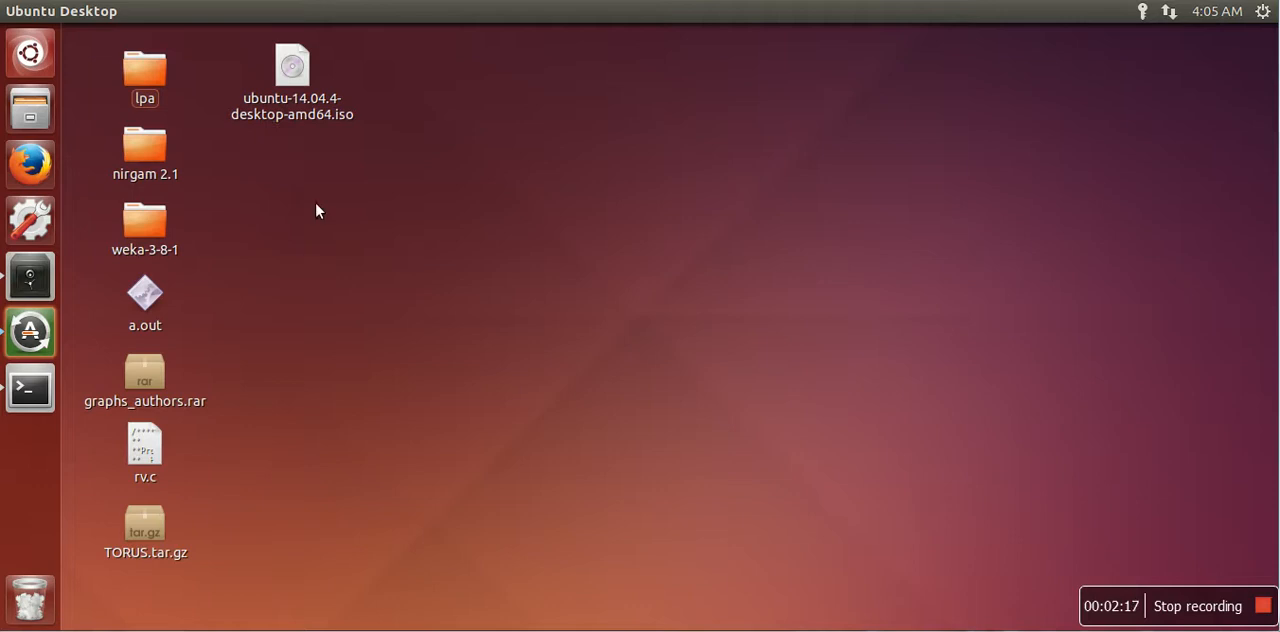
pyautogui.moveTo(862, 256)
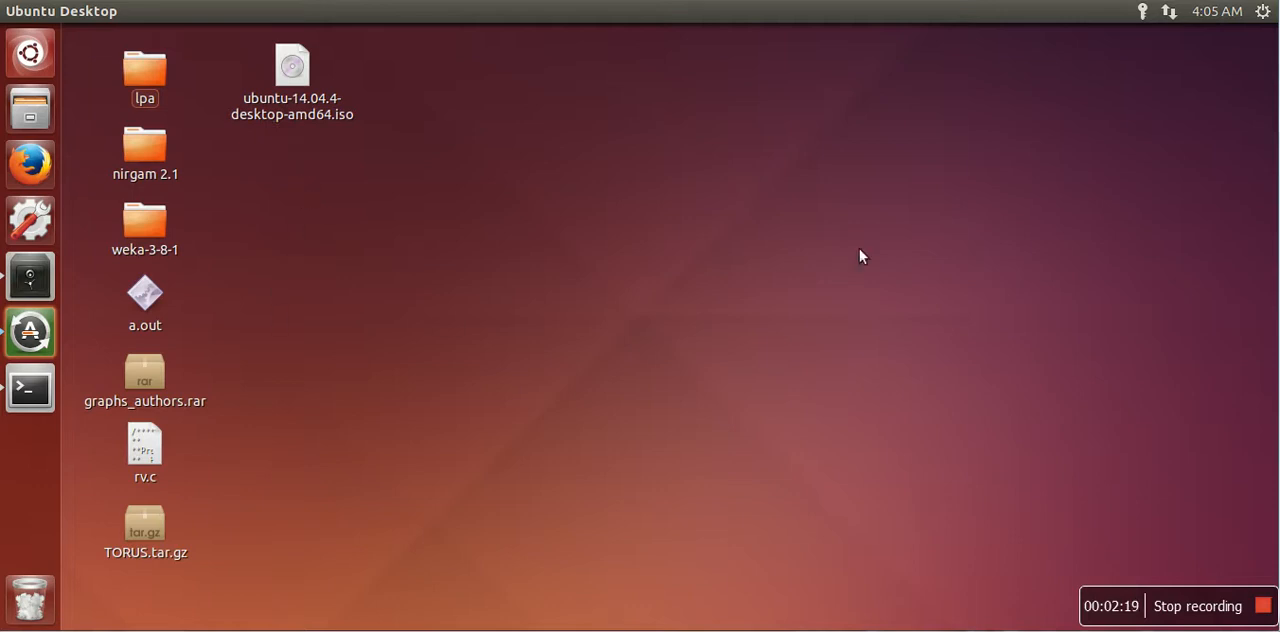
# Reopen the tray menu after unmounting 'demo' so it shows as unmounted and gone from the Desktop.
pyautogui.click(1142, 12)
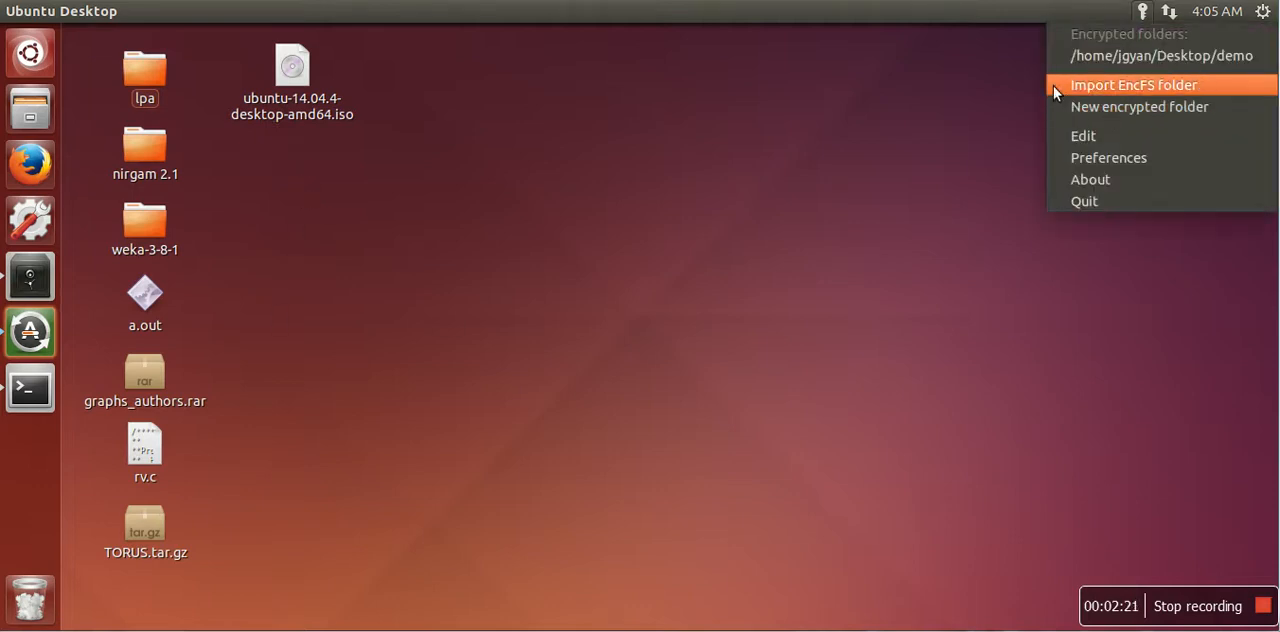
pyautogui.moveTo(1078, 56)
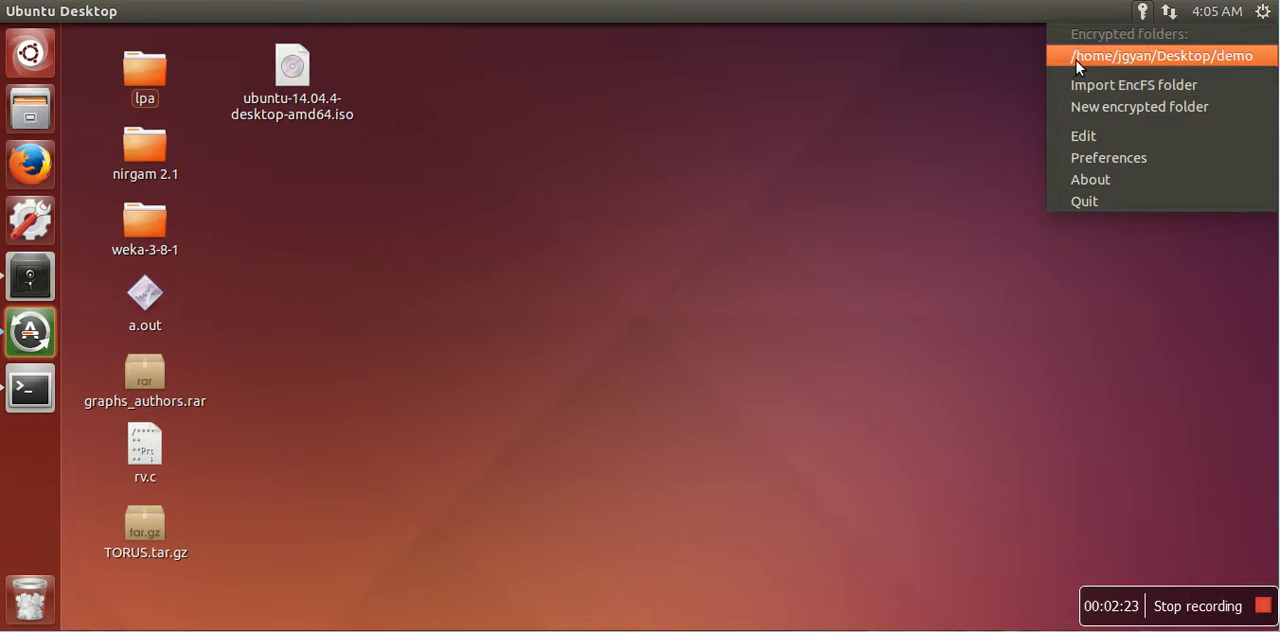
# Select 'demo' in the tray menu and enter its password to mount it back on the Desktop.
pyautogui.click(1162, 56)
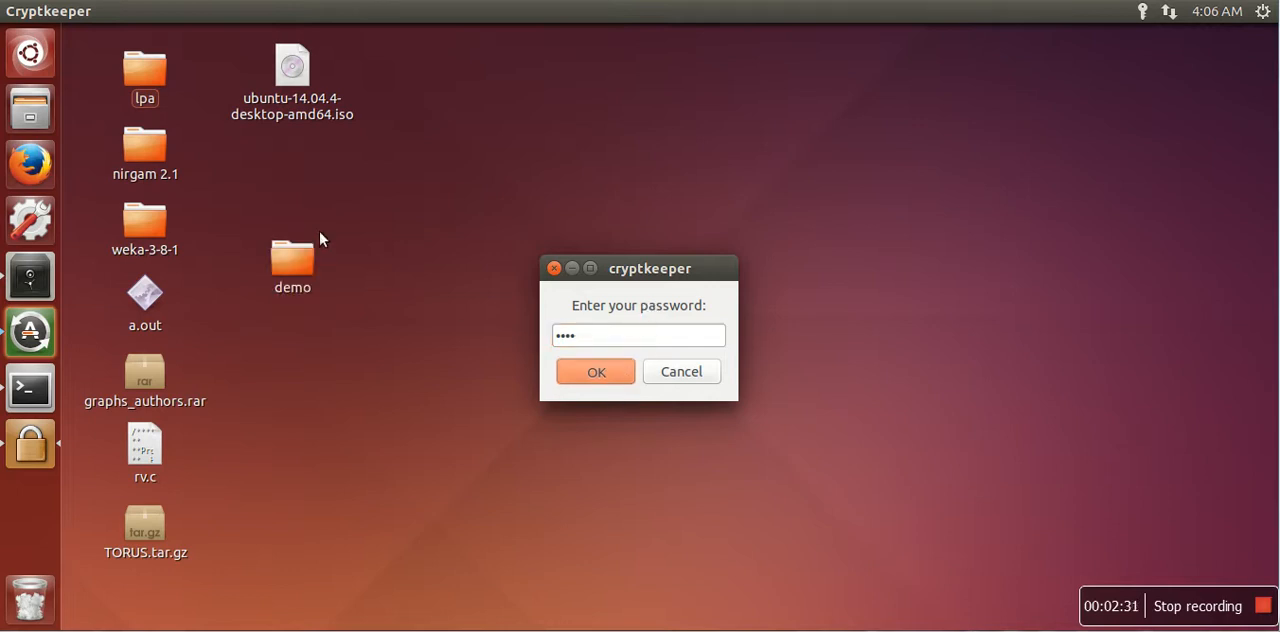
pyautogui.click(596, 372)
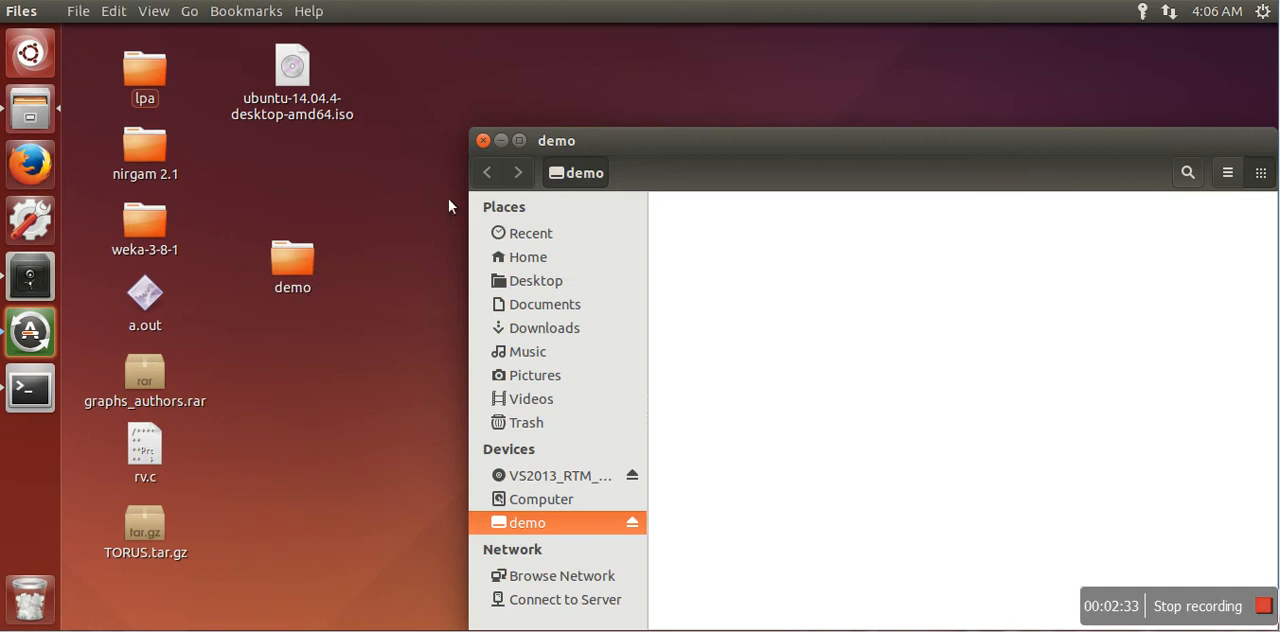